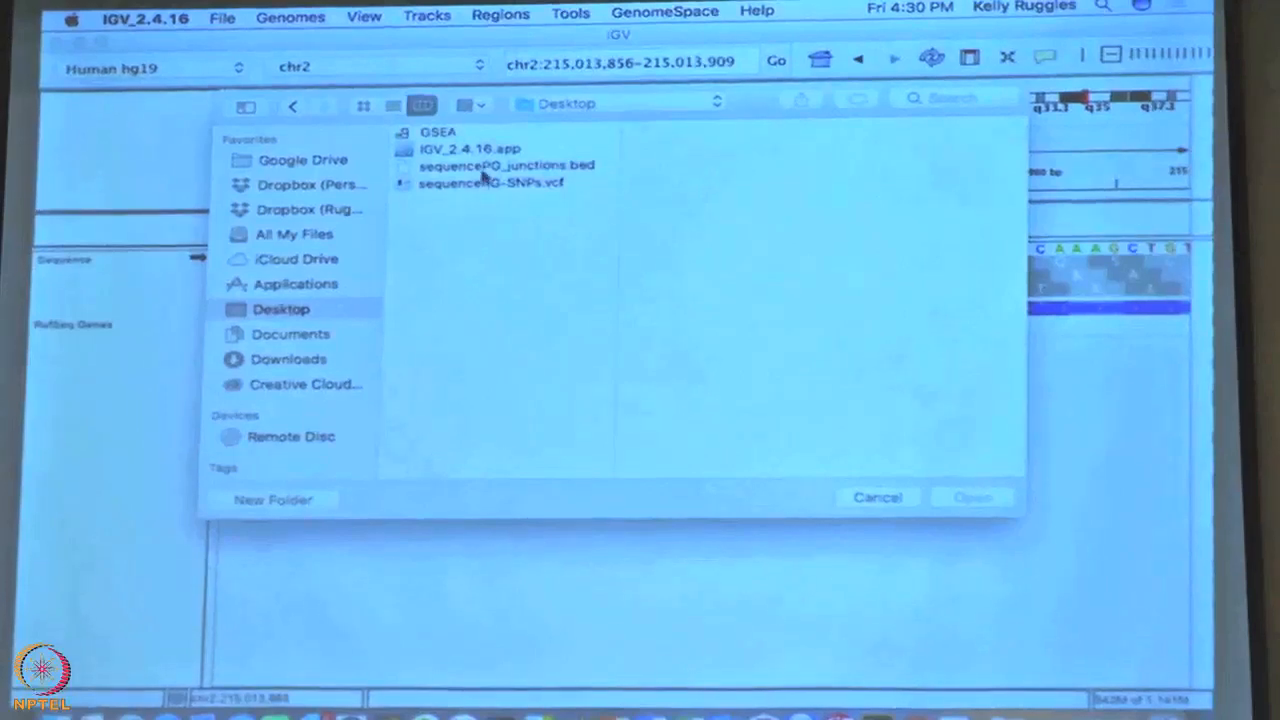
Load sequencePG-SNPs.vcf from the Desktop as a variant track and start entering the chr1 locus
{"action": "left_click", "coordinate": [490, 184]}
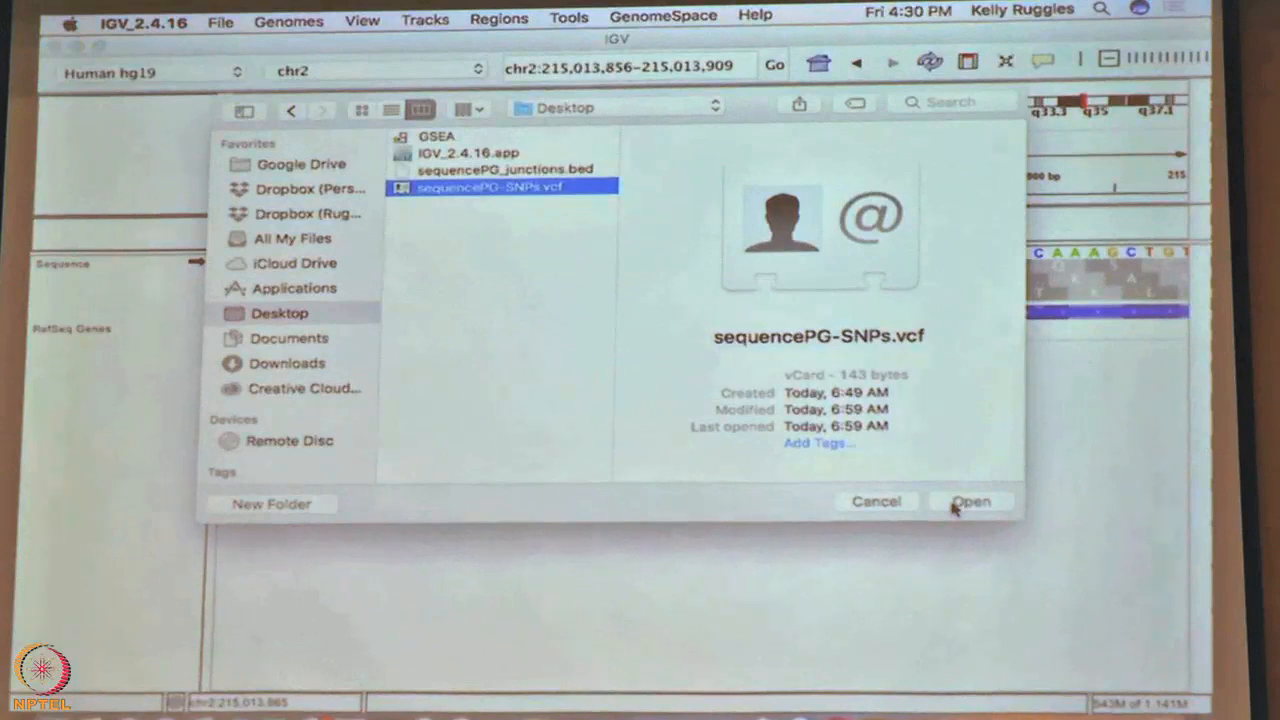
{"action": "left_click", "coordinate": [968, 500]}
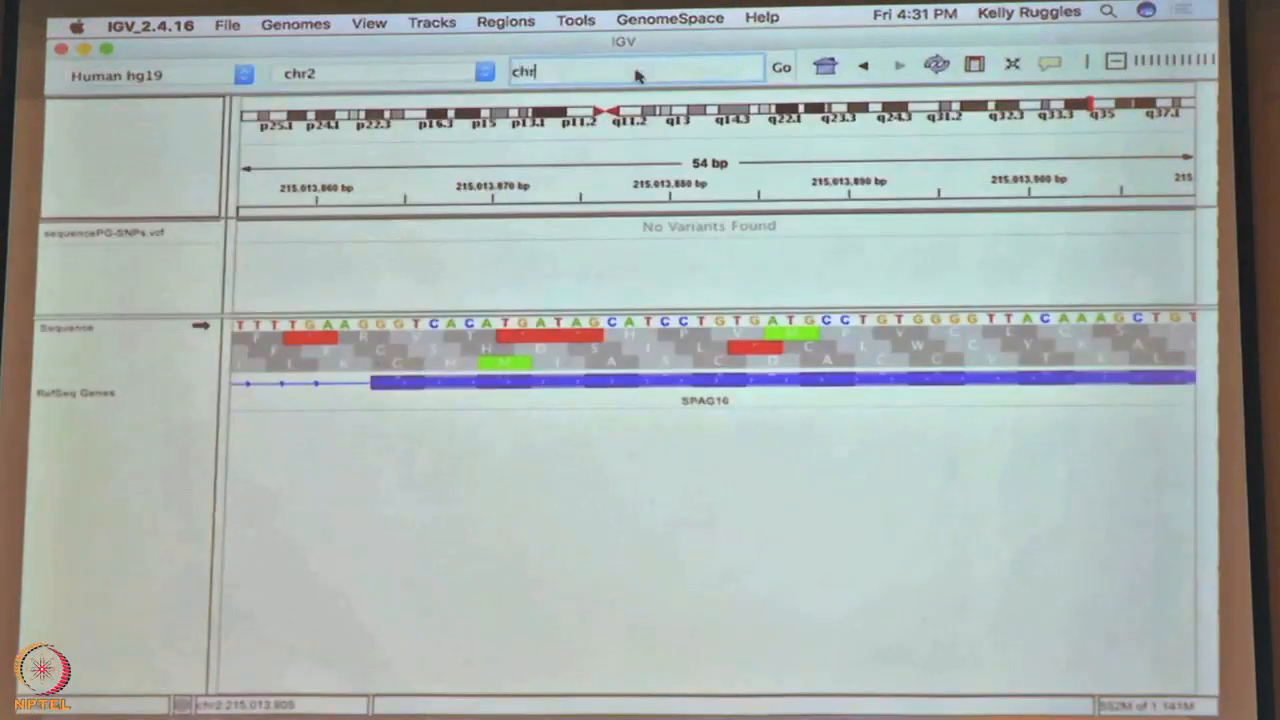
{"action": "type", "text": "1:155646348"}
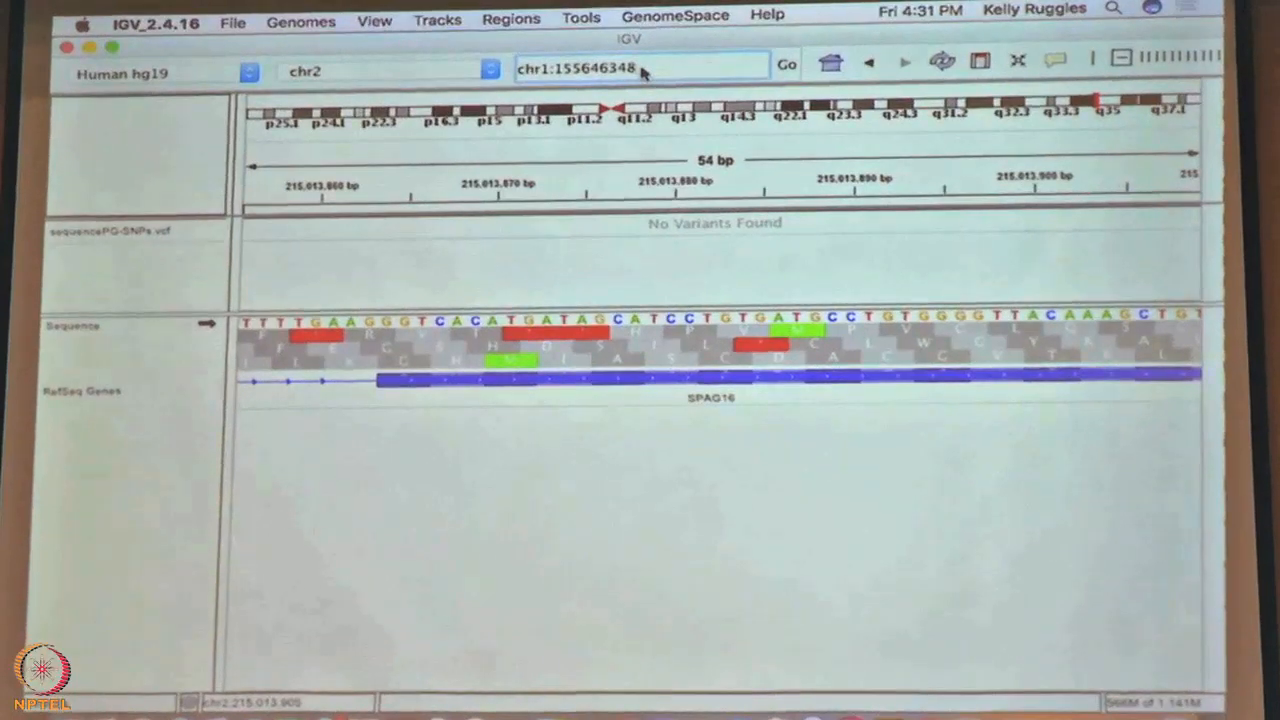
Jump to chr1:155,646,348 in YY1AP1 and display the reverse-strand sequence
{"action": "left_click", "coordinate": [786, 64]}
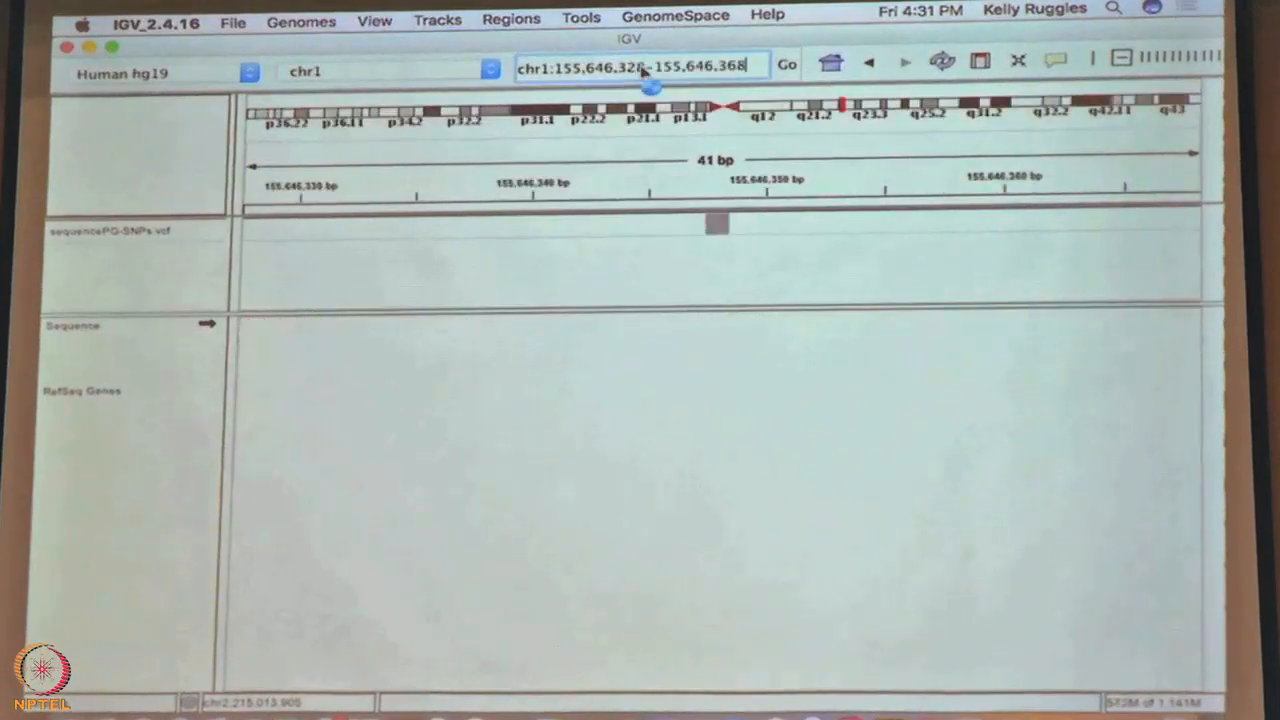
{"action": "left_click", "coordinate": [788, 64]}
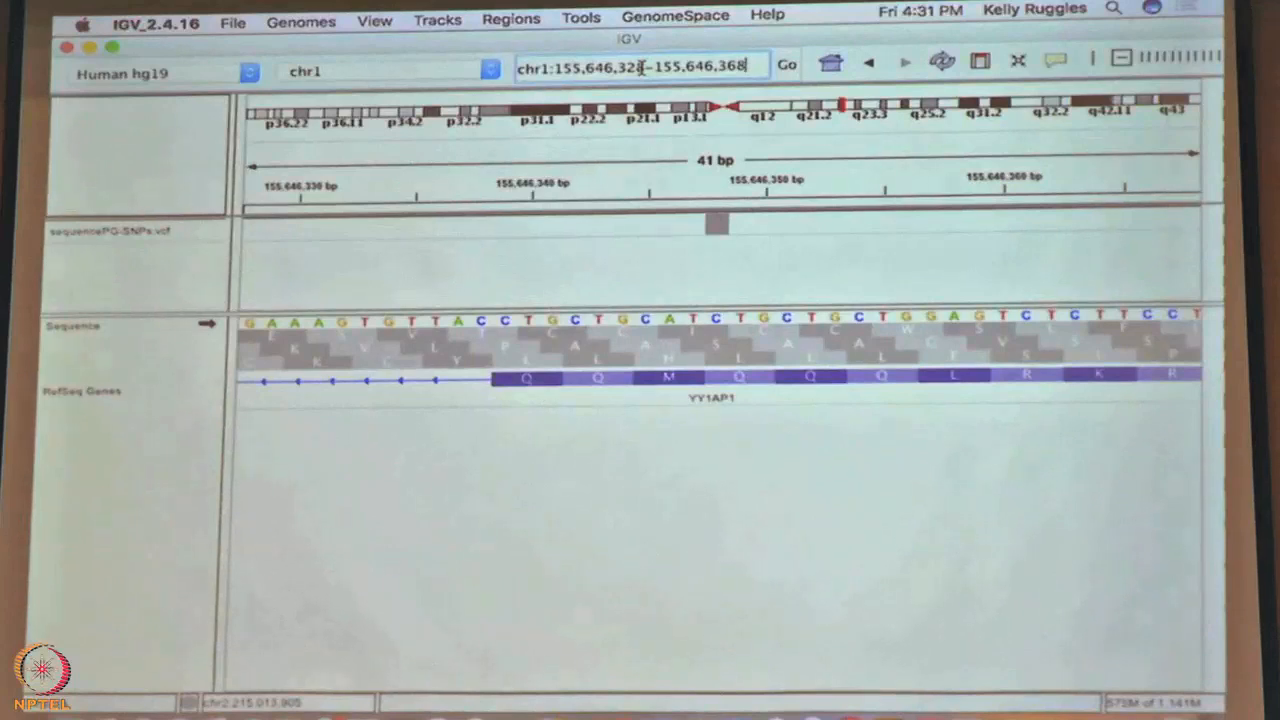
{"action": "mouse_move", "coordinate": [356, 320]}
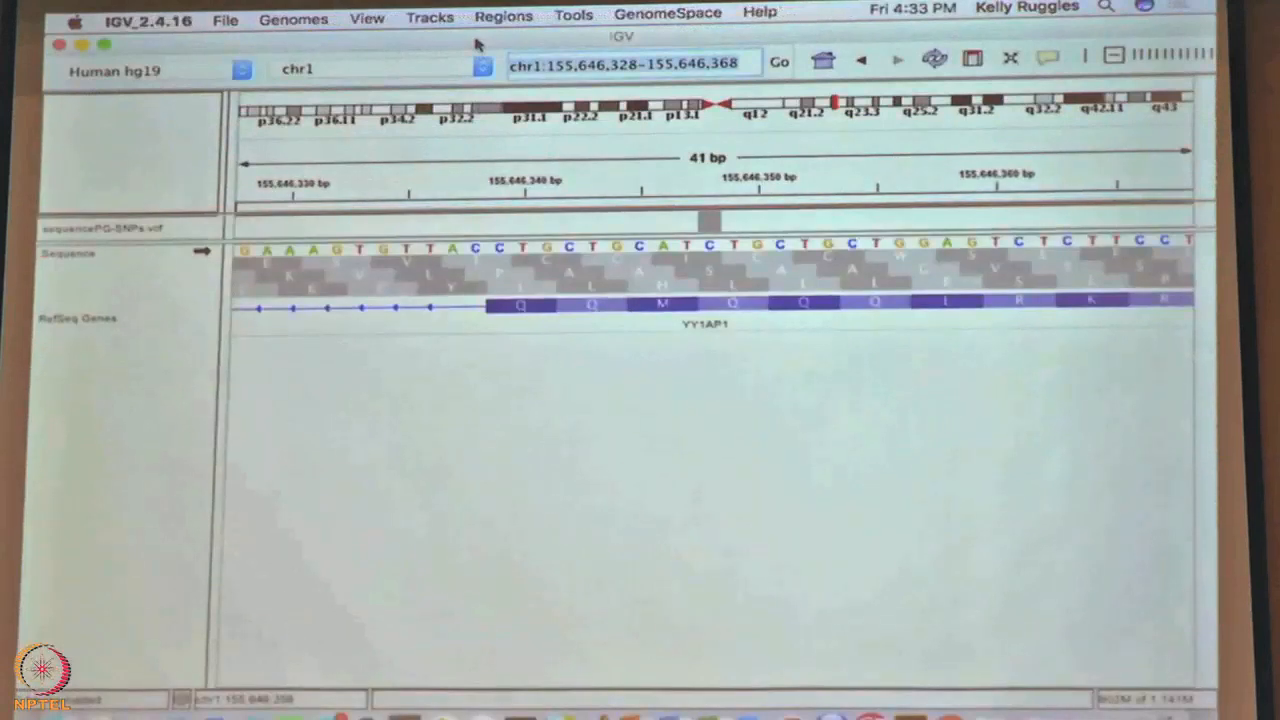
{"action": "mouse_move", "coordinate": [436, 324]}
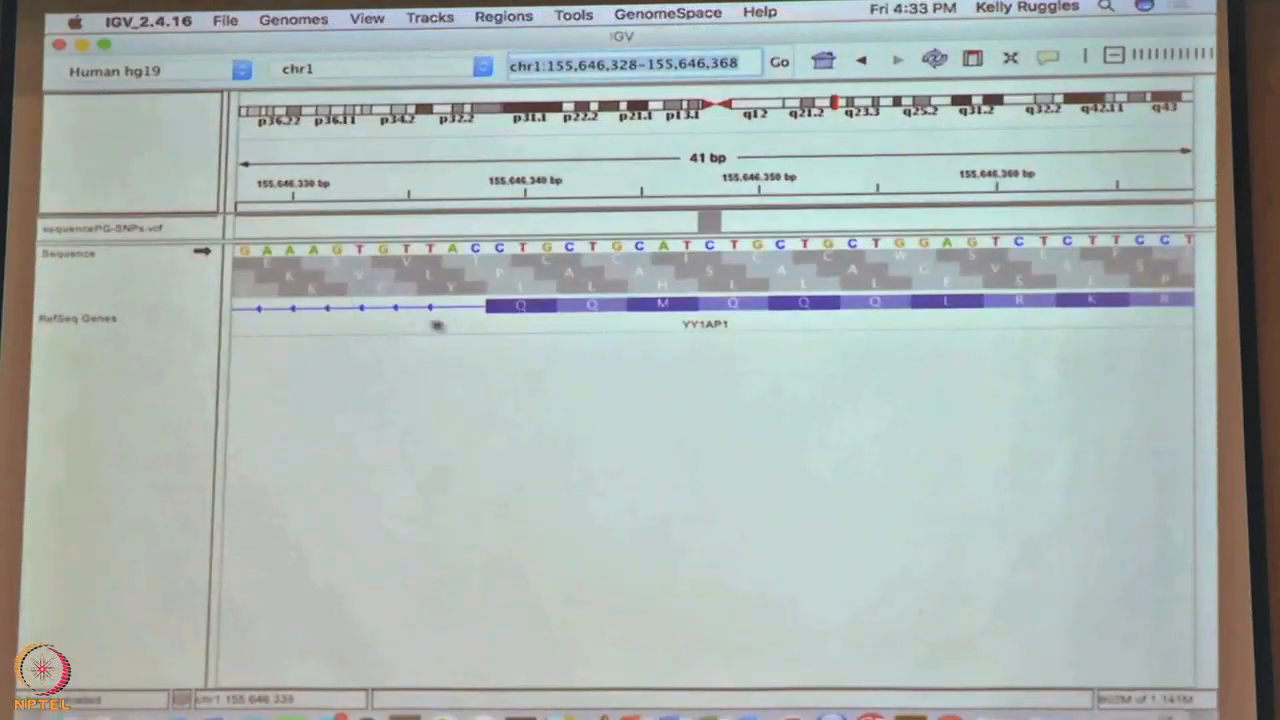
{"action": "mouse_move", "coordinate": [204, 252]}
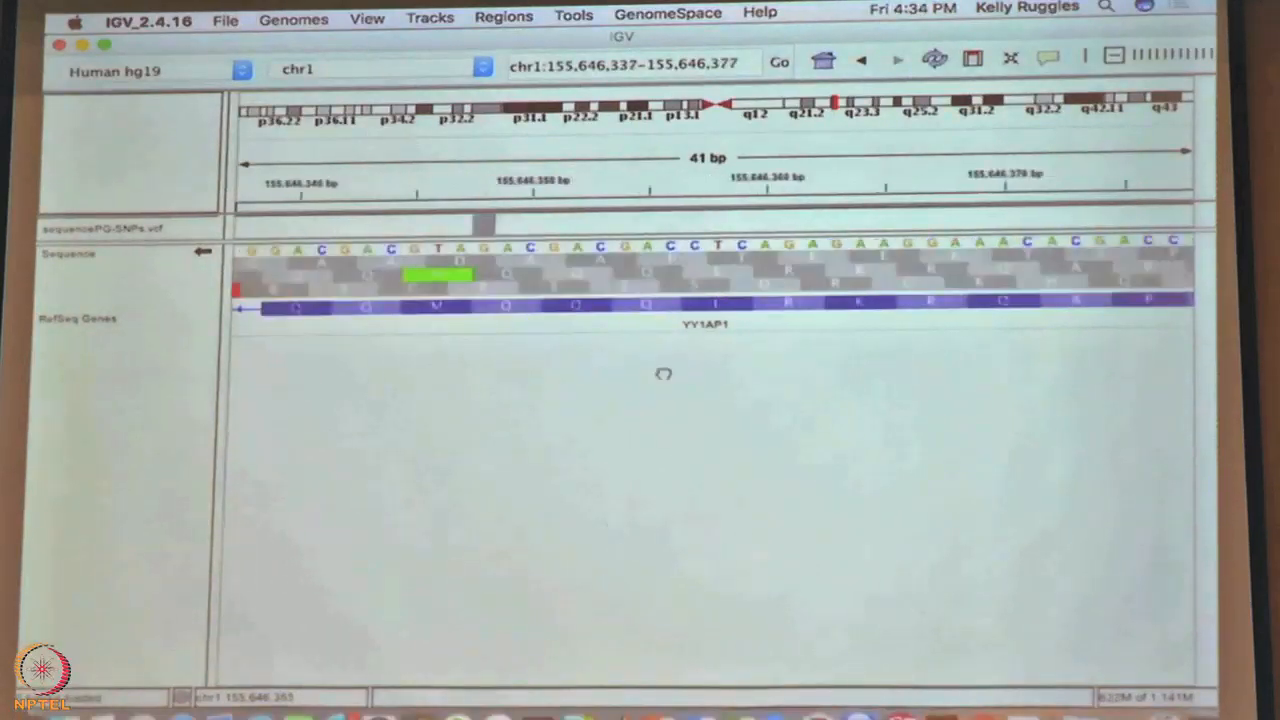
{"action": "left_click", "coordinate": [860, 60]}
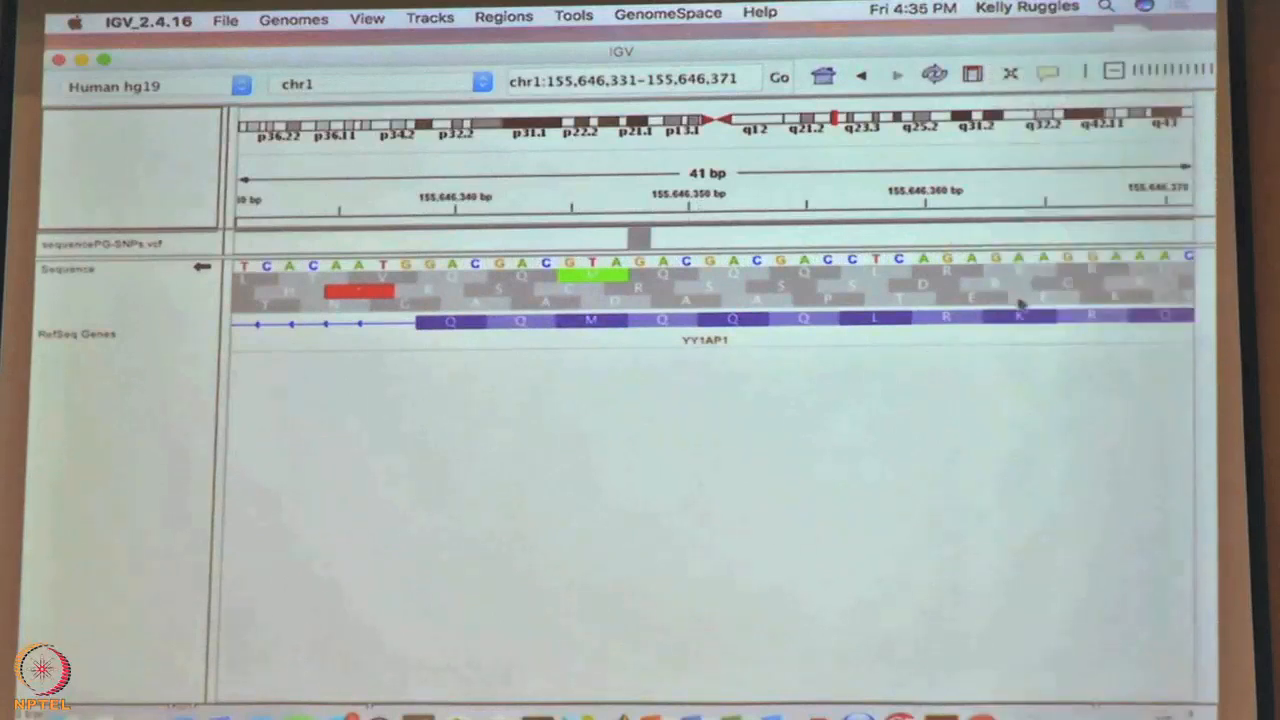
{"action": "left_click", "coordinate": [1020, 304]}
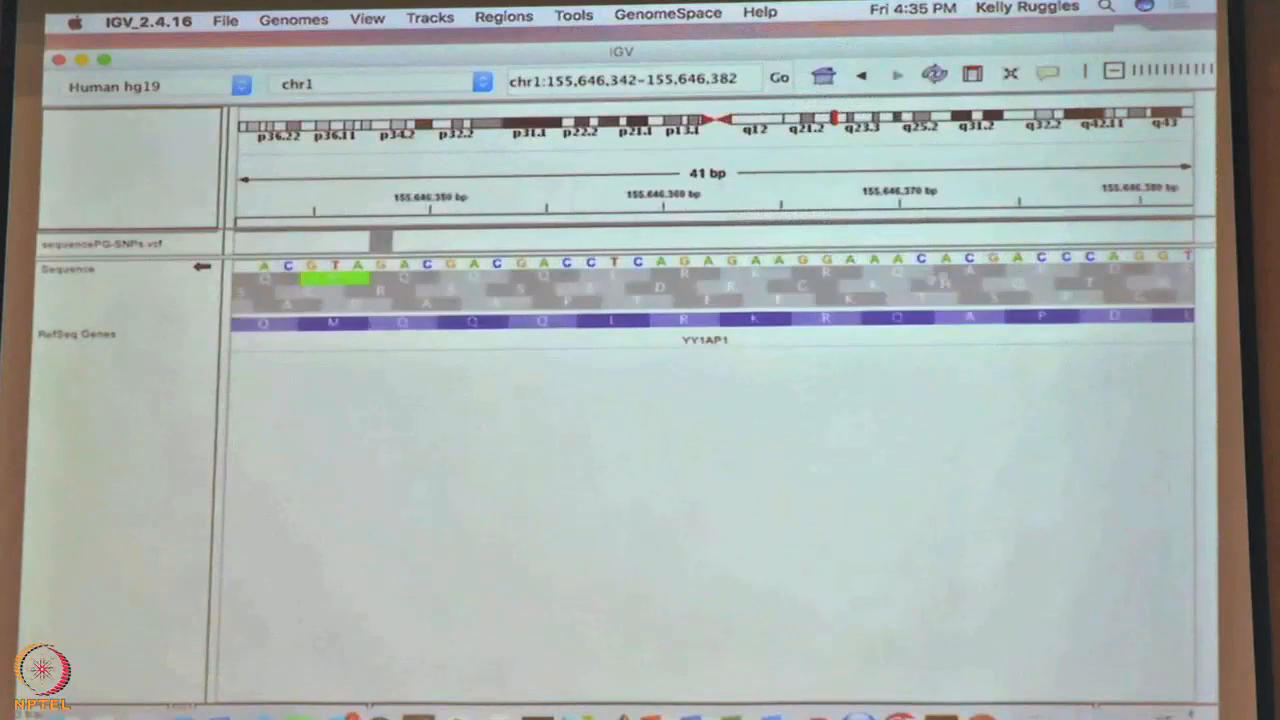
{"action": "left_click", "coordinate": [704, 324]}
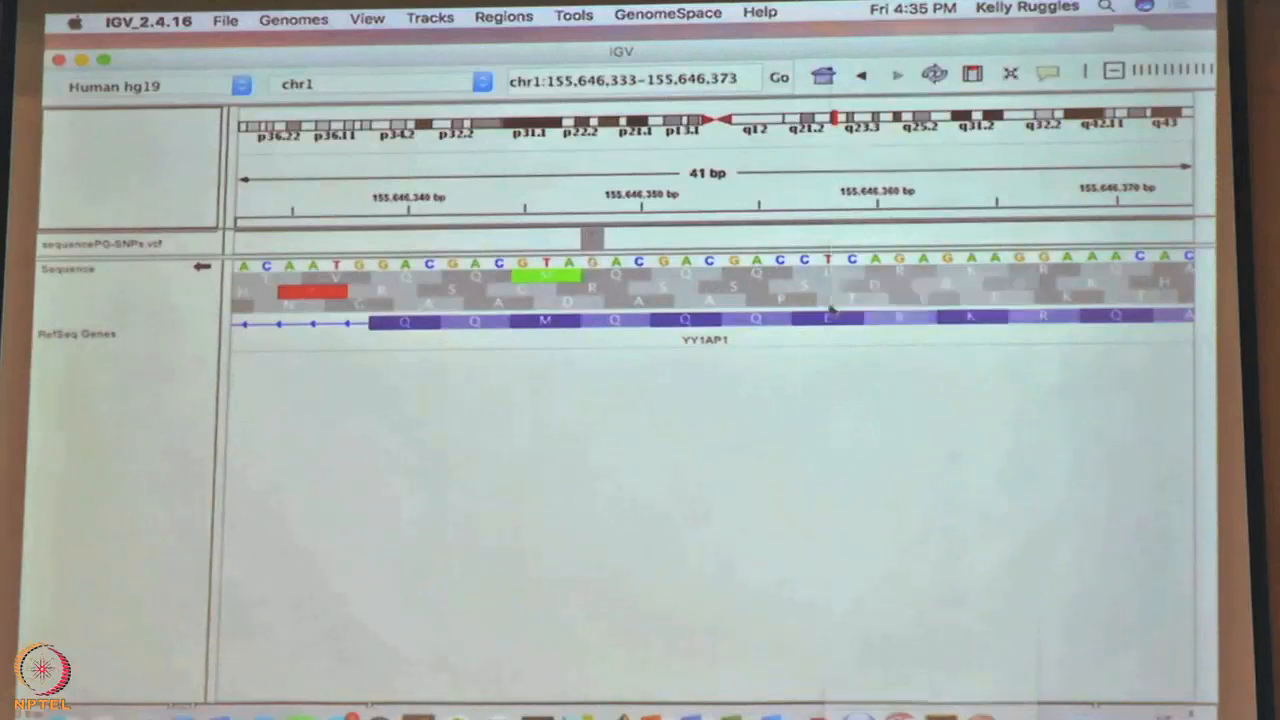
{"action": "left_click", "coordinate": [592, 236]}
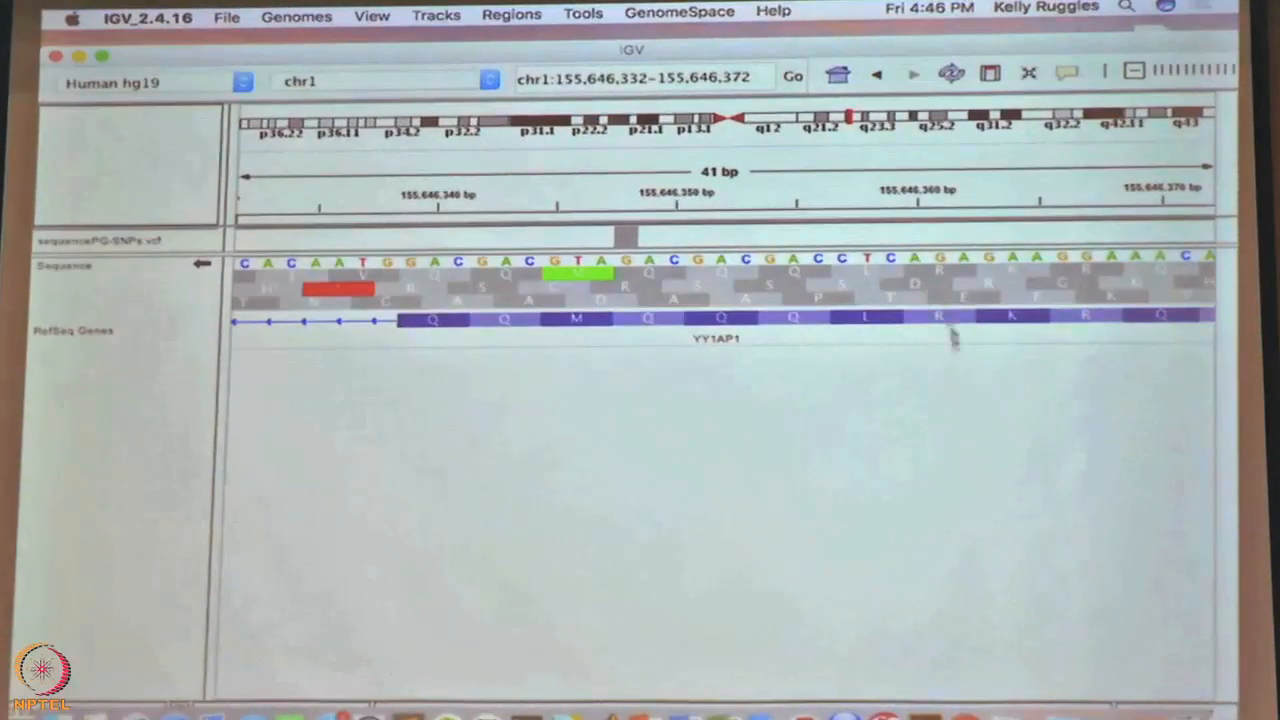
{"action": "left_click", "coordinate": [860, 318]}
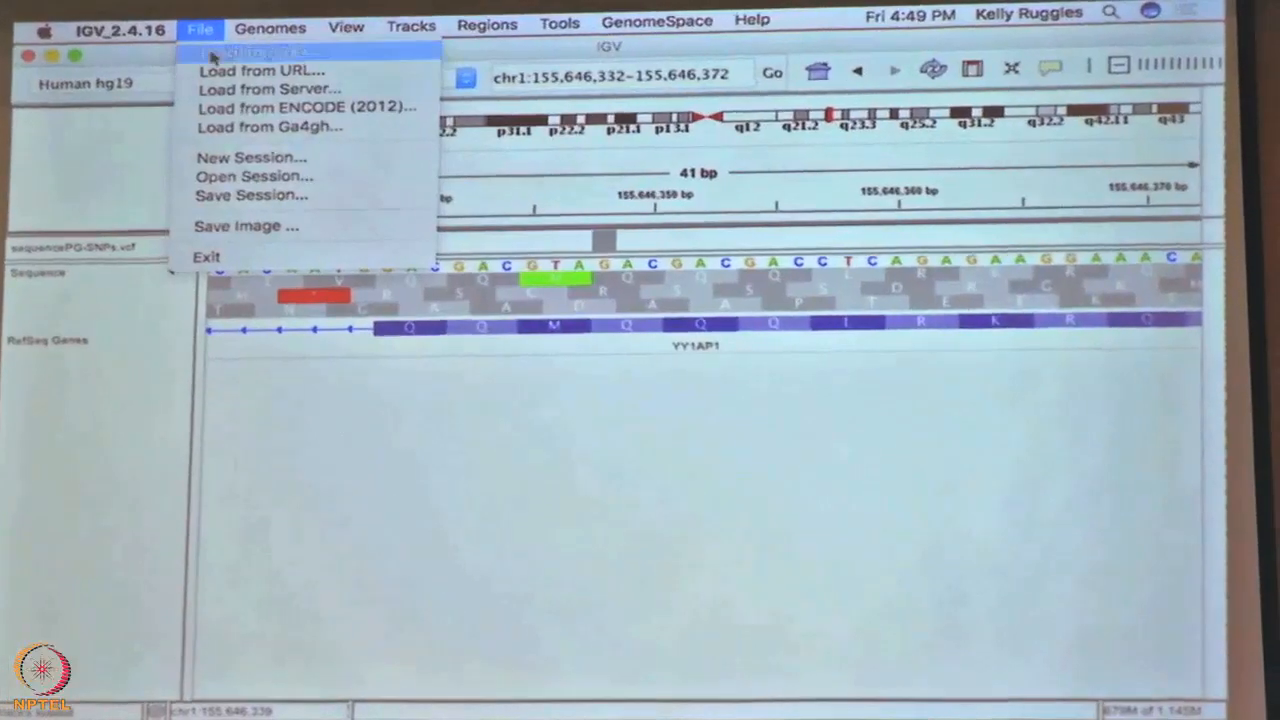
Load sequencePG_junctions.bed from the Desktop as a junctions track
{"action": "left_click", "coordinate": [256, 52]}
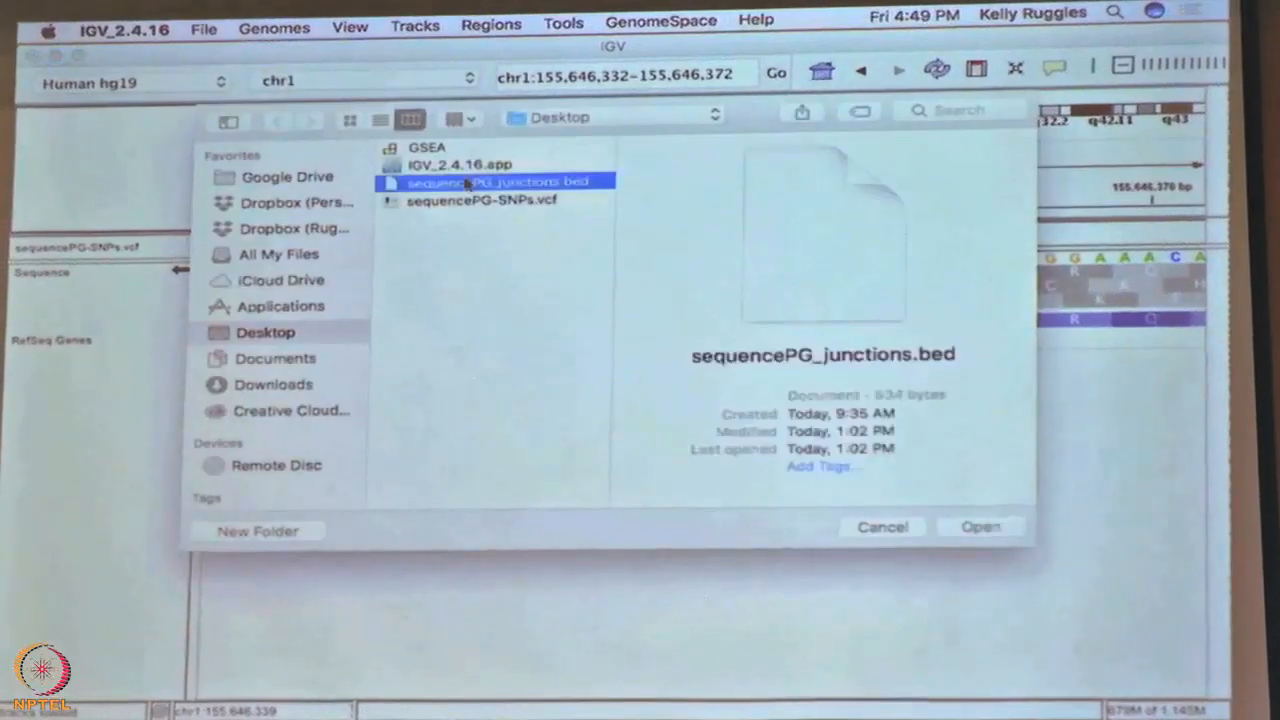
{"action": "mouse_move", "coordinate": [970, 486]}
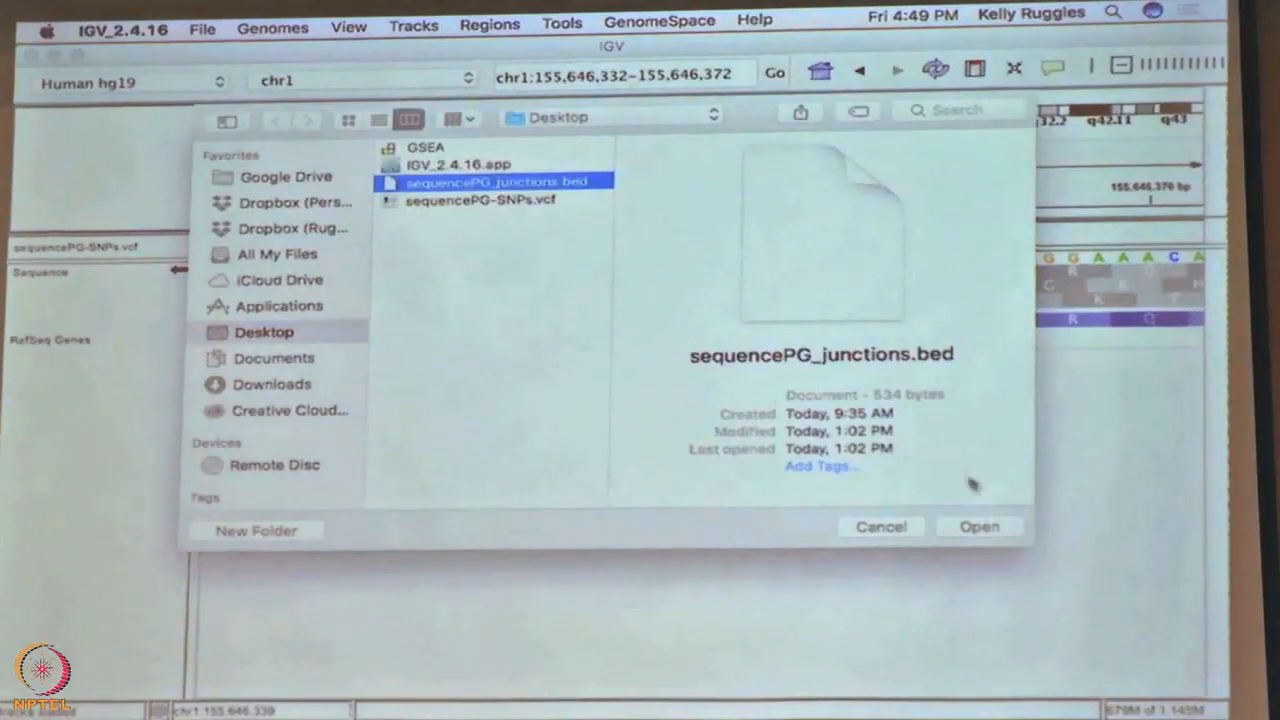
{"action": "left_click", "coordinate": [978, 526]}
{"action": "type", "text": "E"}
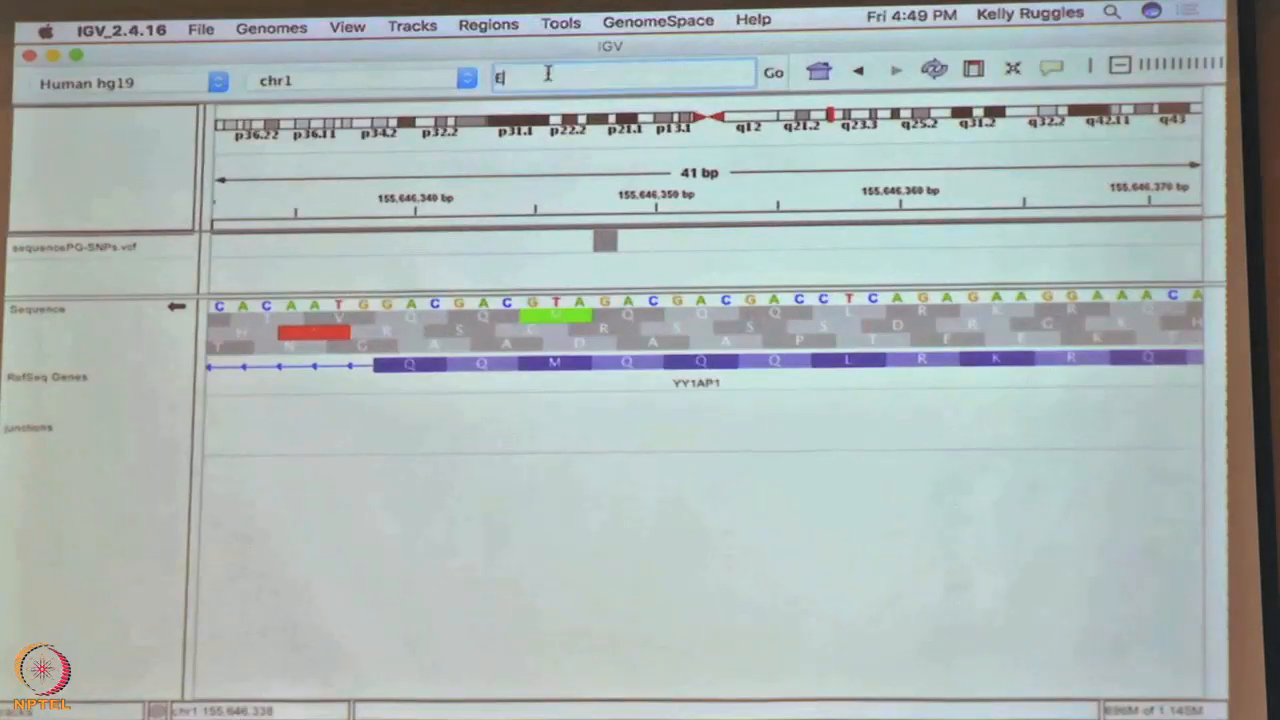
Navigate to ERBB2 on chr17 to display its splice junction arcs
{"action": "left_click", "coordinate": [772, 72]}
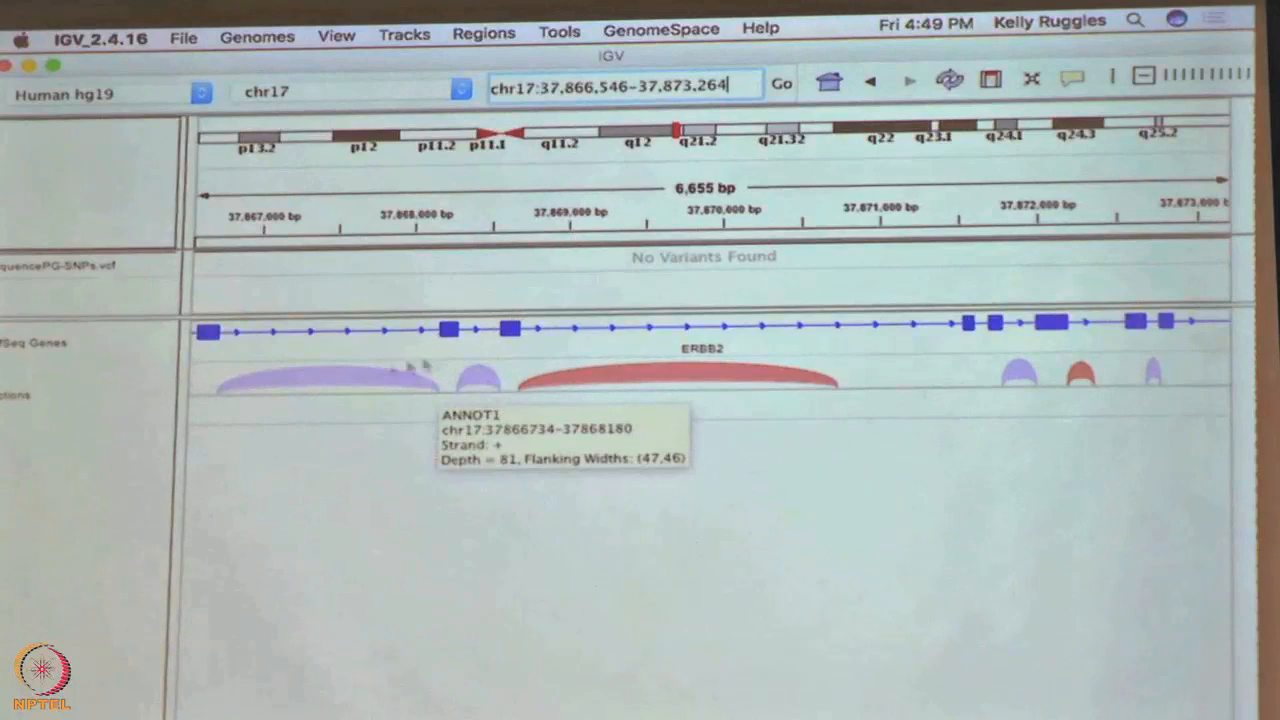
{"action": "mouse_move", "coordinate": [356, 528]}
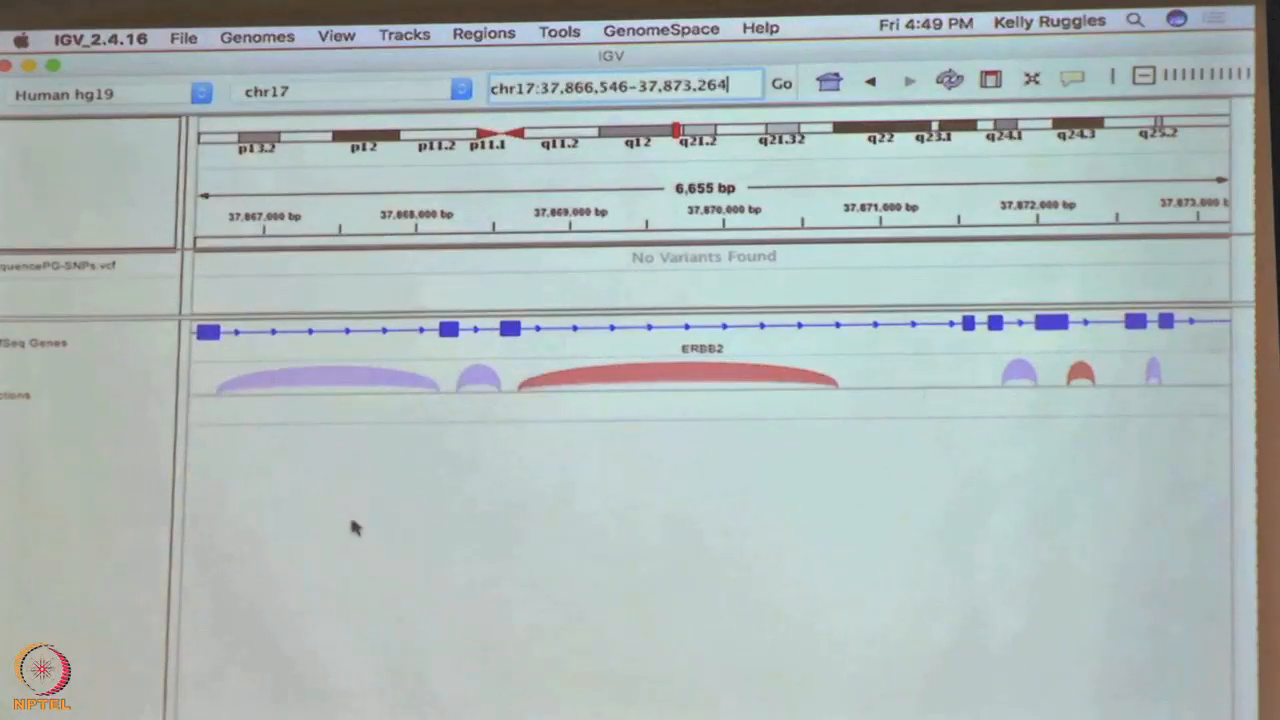
{"action": "mouse_move", "coordinate": [308, 456]}
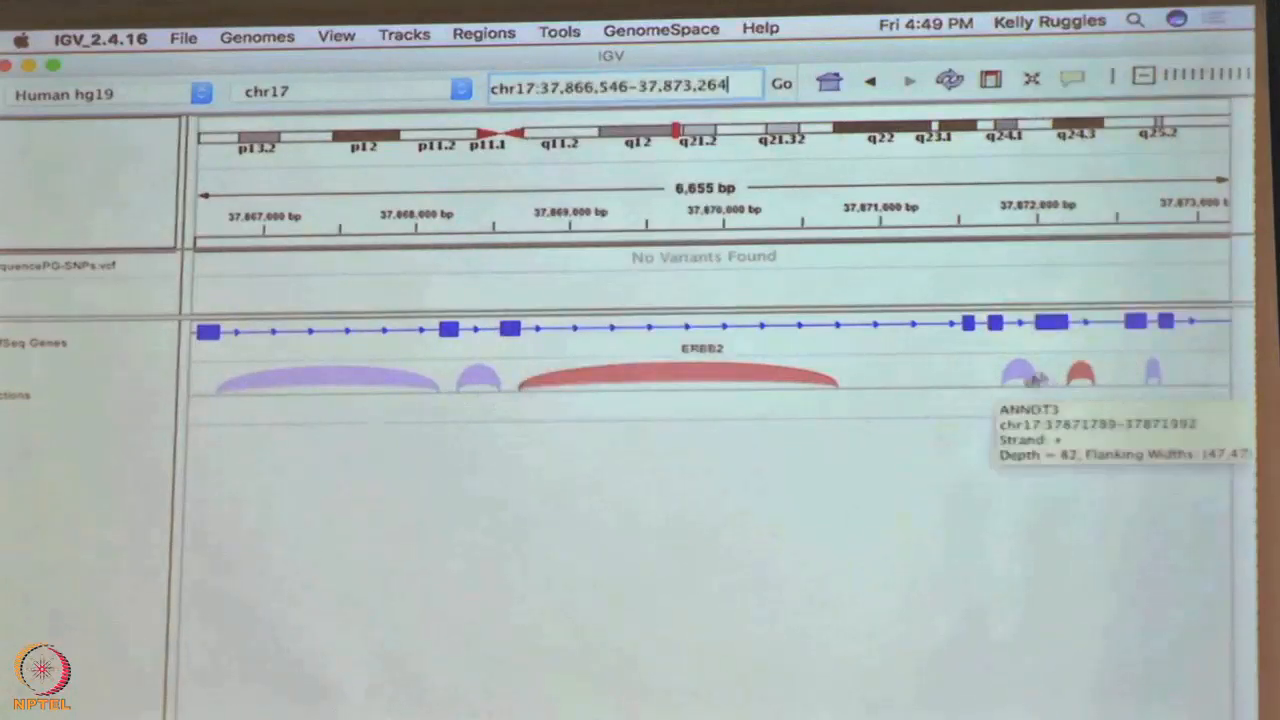
{"action": "mouse_move", "coordinate": [1084, 390]}
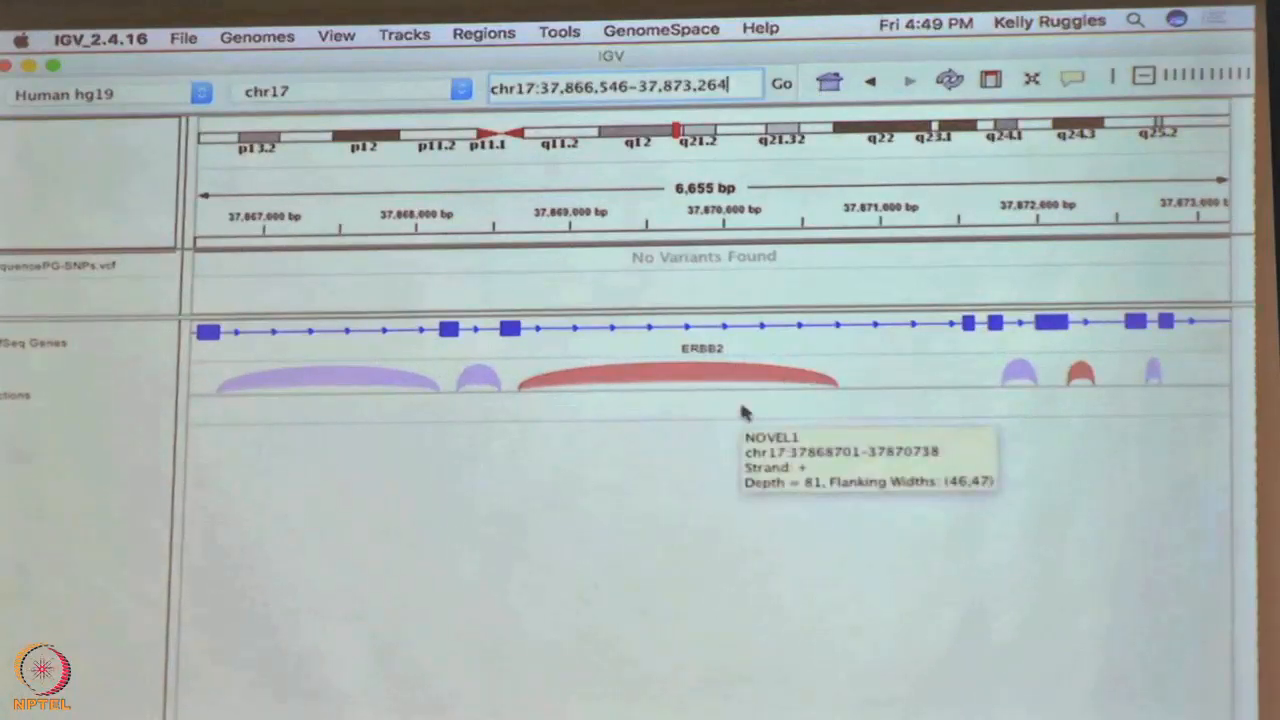
{"action": "mouse_move", "coordinate": [950, 390]}
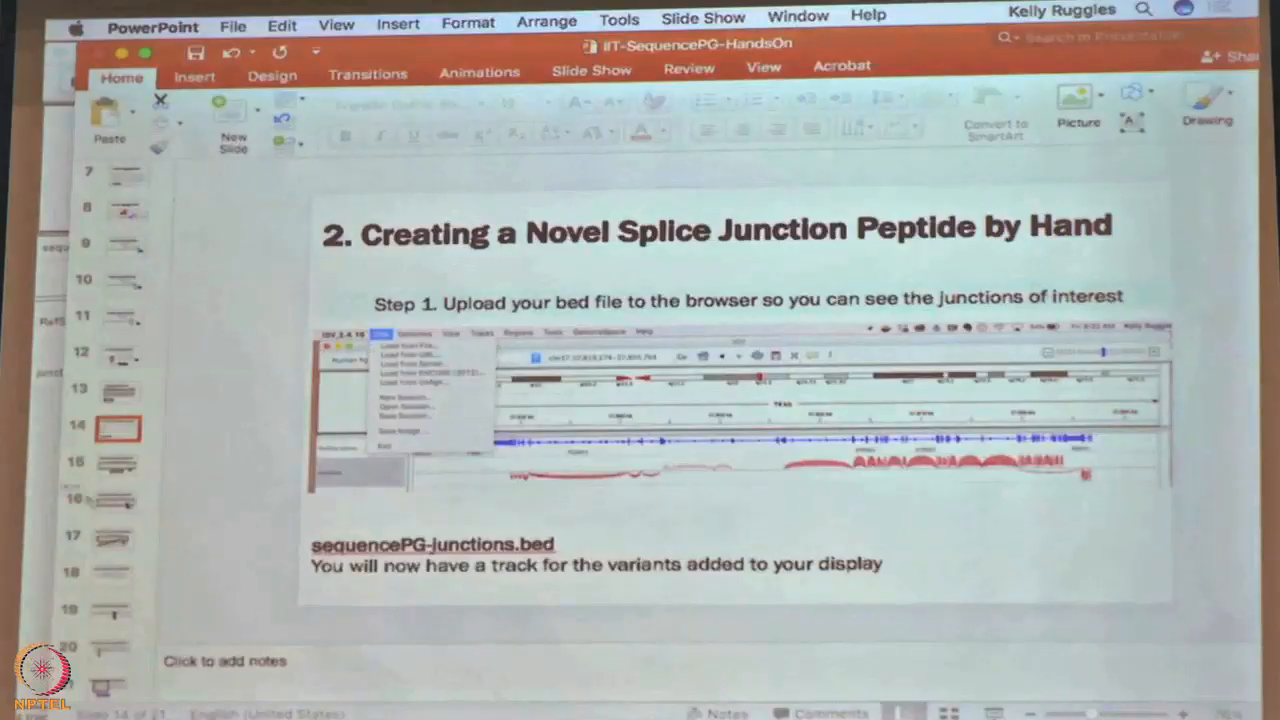
Advance the slideshow to slide 16, the NOVEL2 sequence-change objective
{"action": "left_click", "coordinate": [118, 500]}
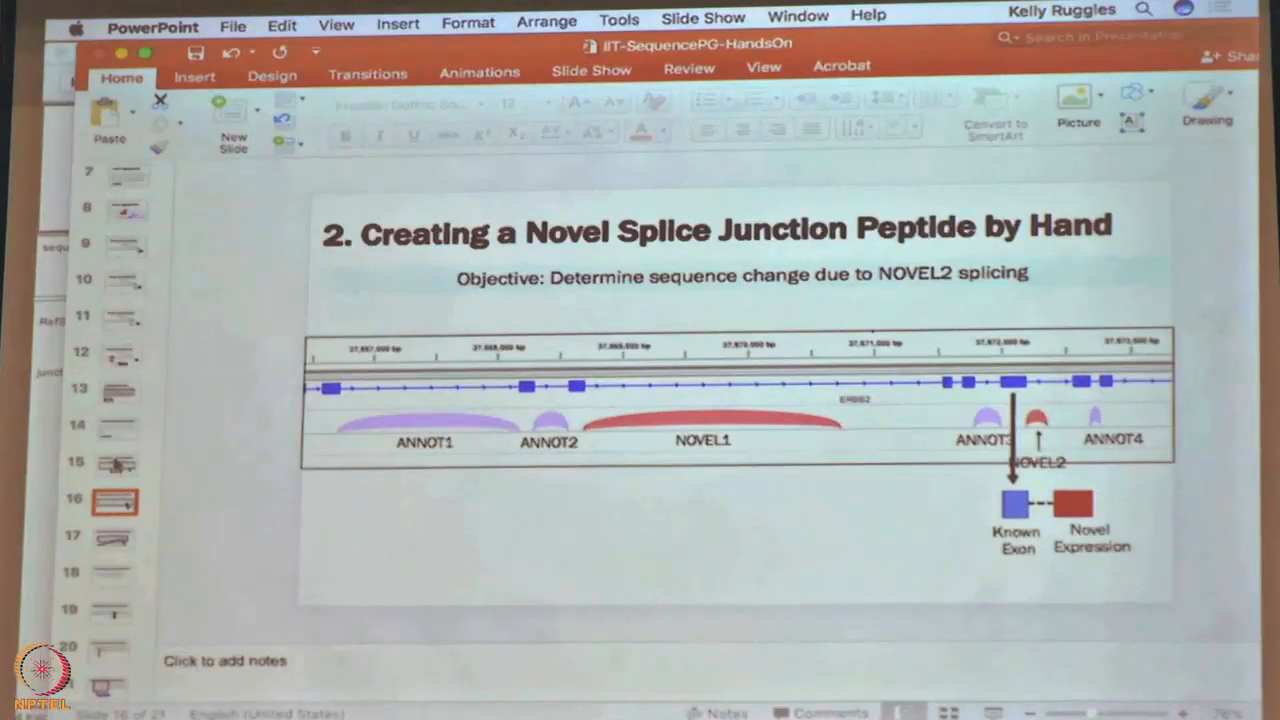
{"action": "left_click", "coordinate": [112, 538]}
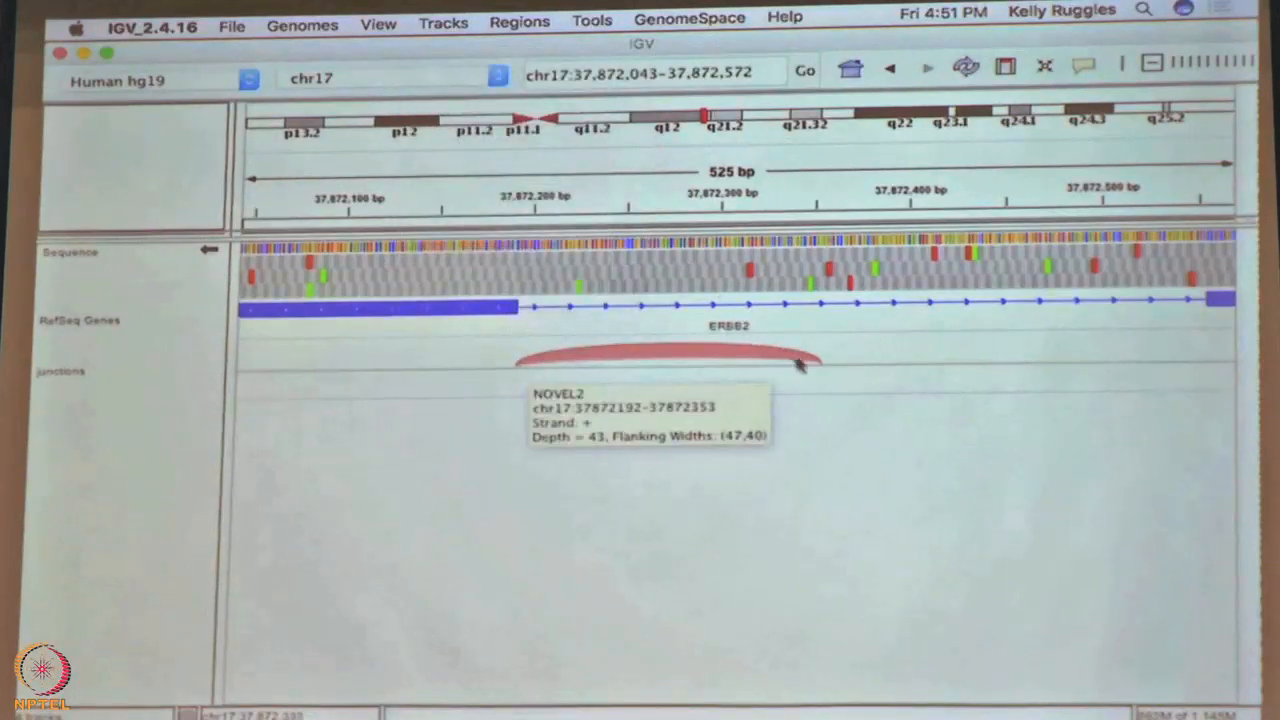
{"action": "mouse_move", "coordinate": [510, 372]}
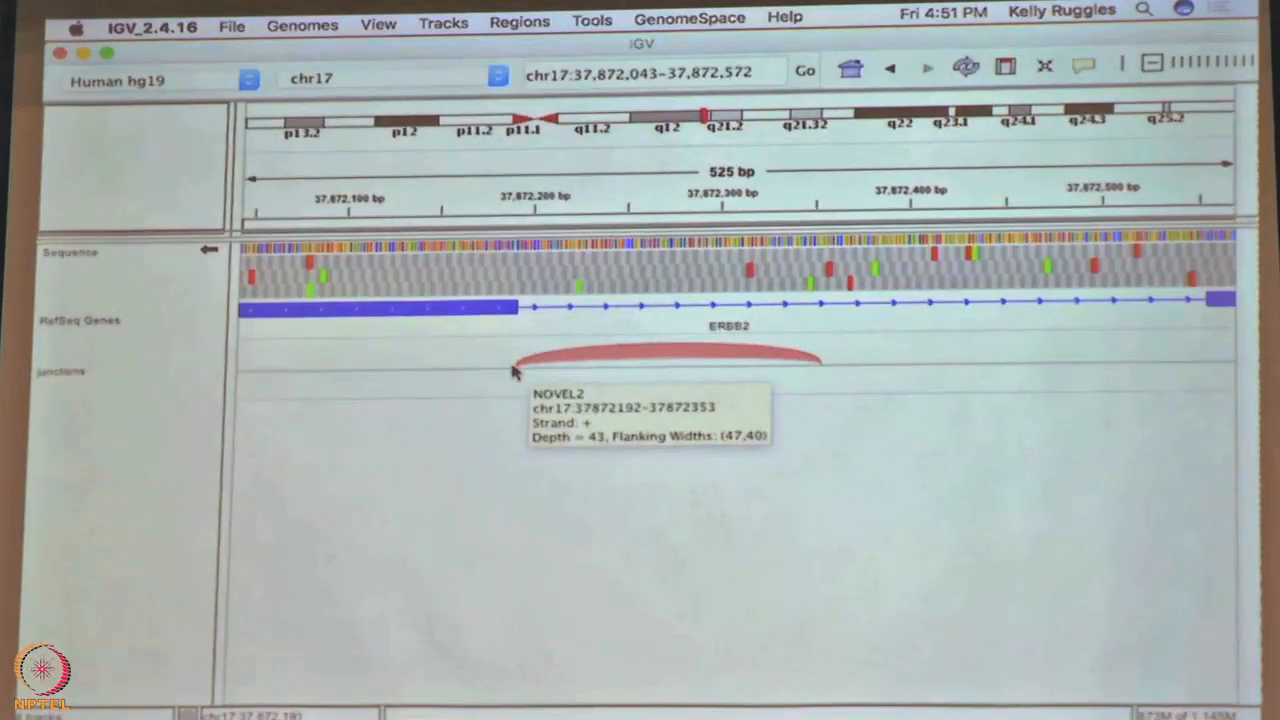
{"action": "mouse_move", "coordinate": [520, 372]}
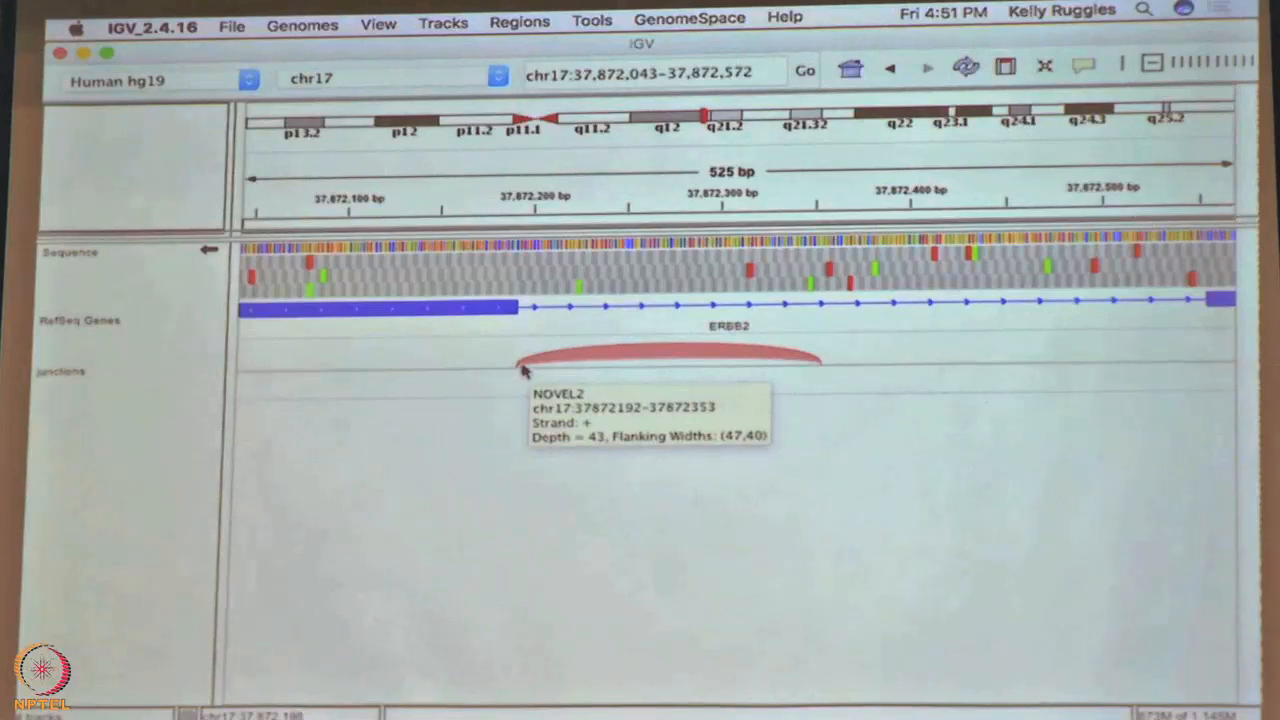
{"action": "mouse_move", "coordinate": [428, 330]}
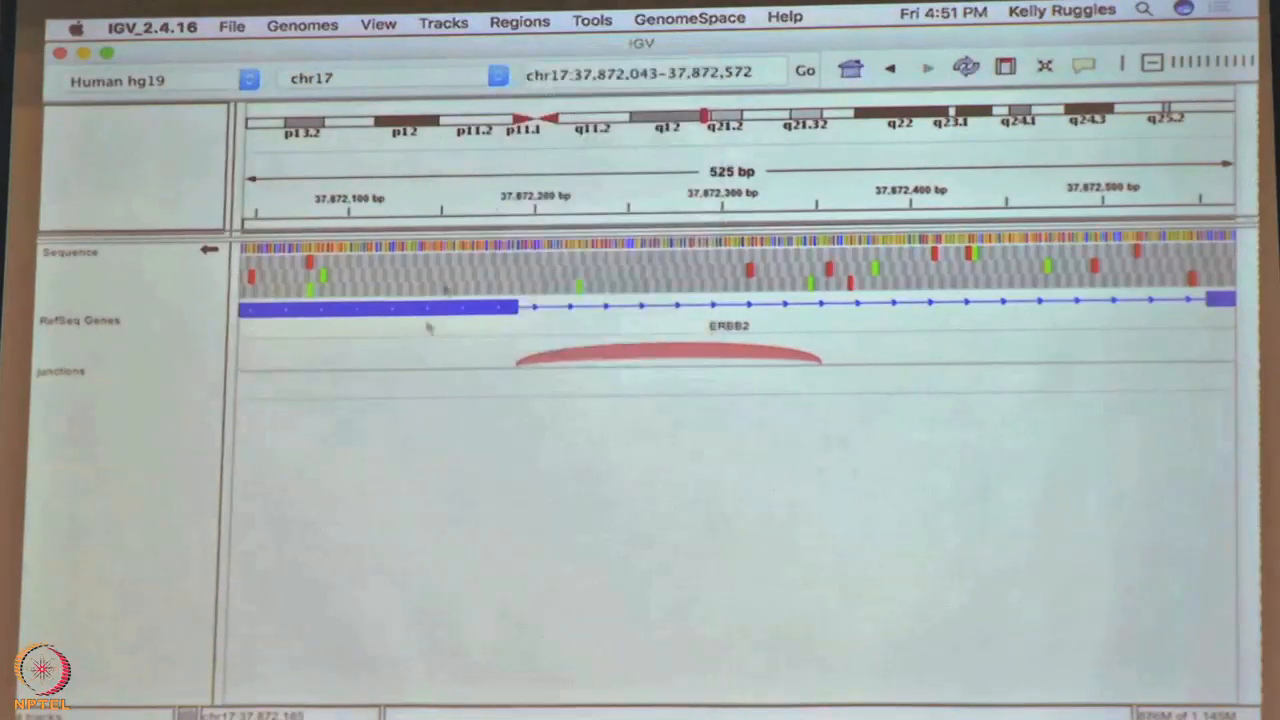
{"action": "mouse_move", "coordinate": [764, 350]}
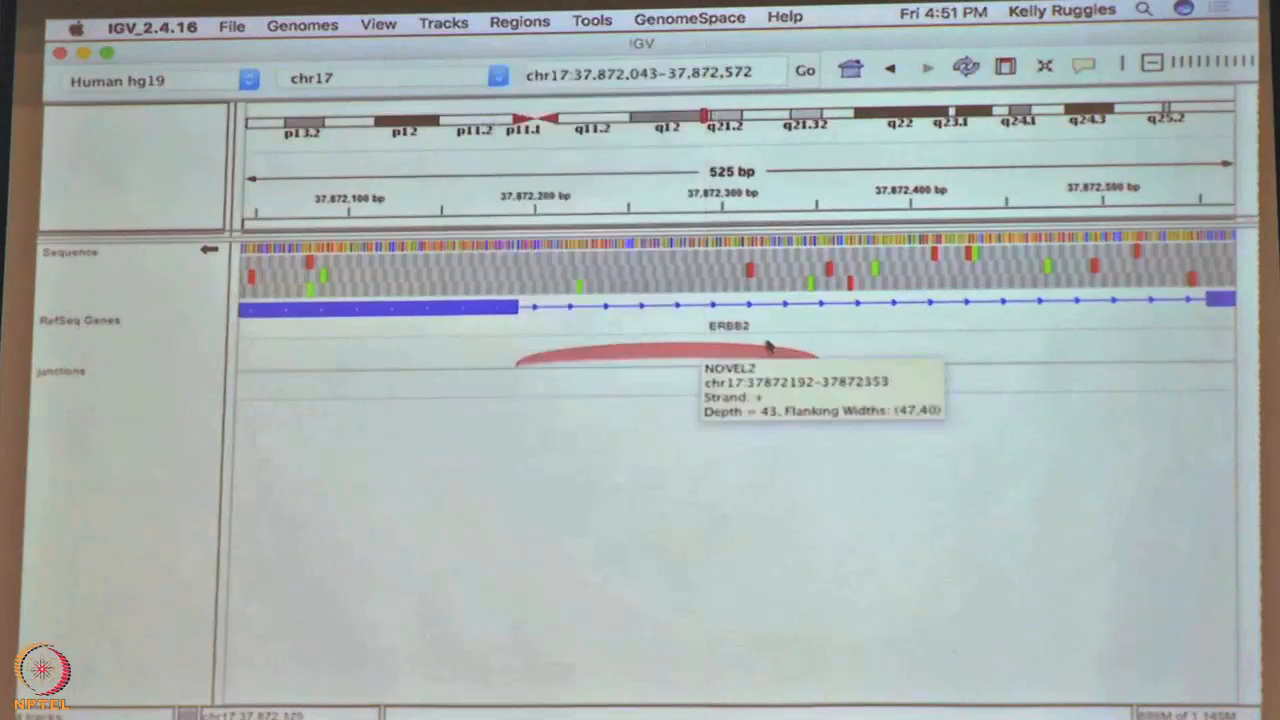
Hover the NOVEL2 junction arc at chr17:37,872,043-37,872,572 to read its details
{"action": "left_click", "coordinate": [516, 310]}
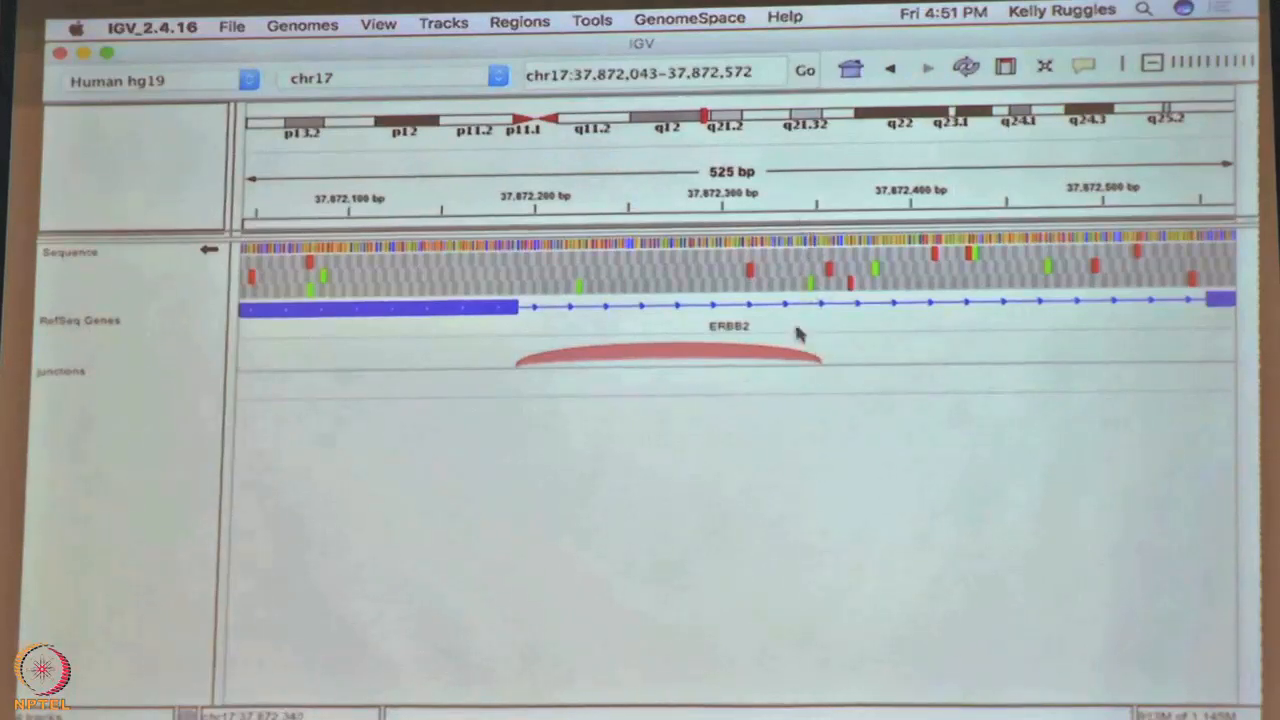
{"action": "mouse_move", "coordinate": [490, 210]}
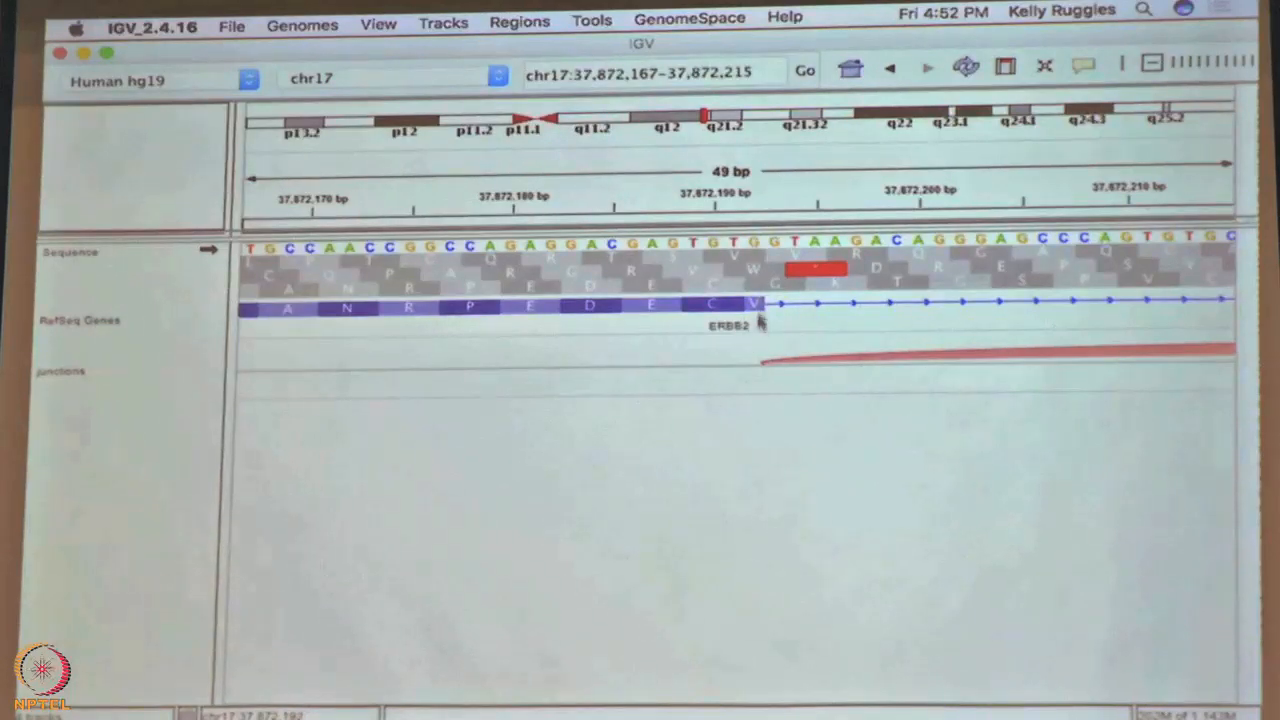
{"action": "mouse_move", "coordinate": [760, 248]}
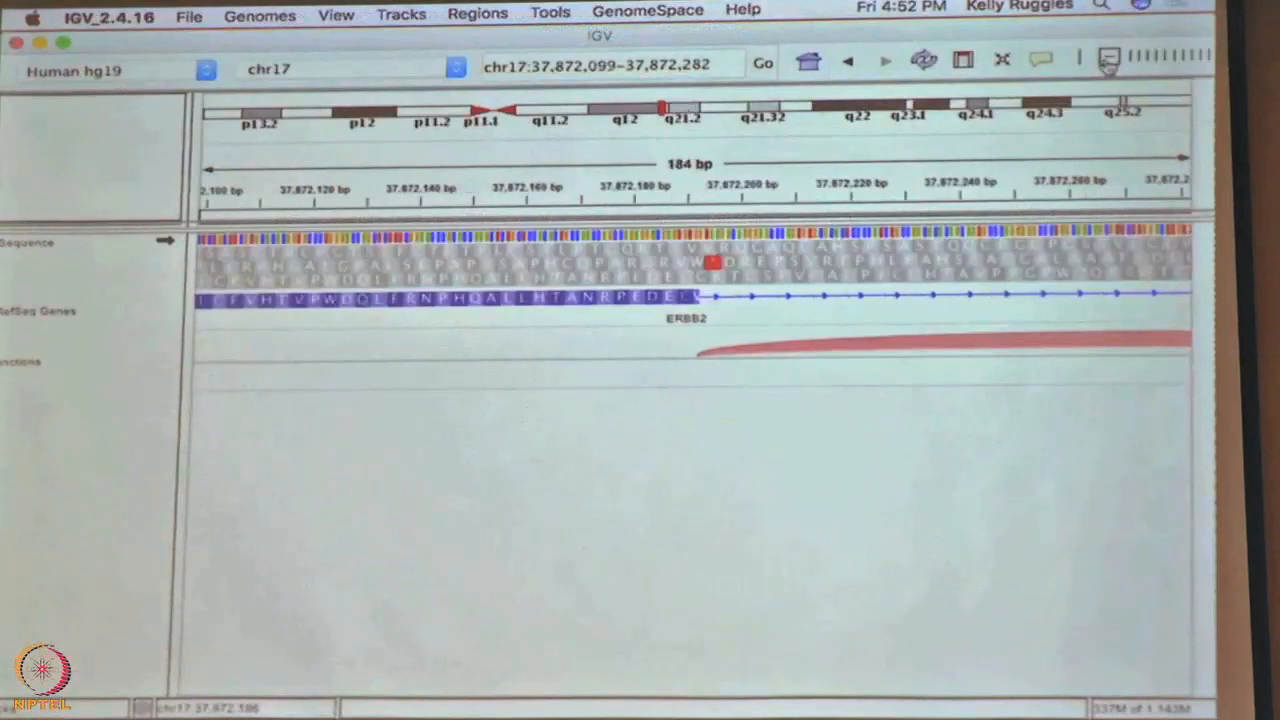
Zoom out from 49 bp to about 733 bp around the ERBB2 exon edge
{"action": "left_click", "coordinate": [1108, 58]}
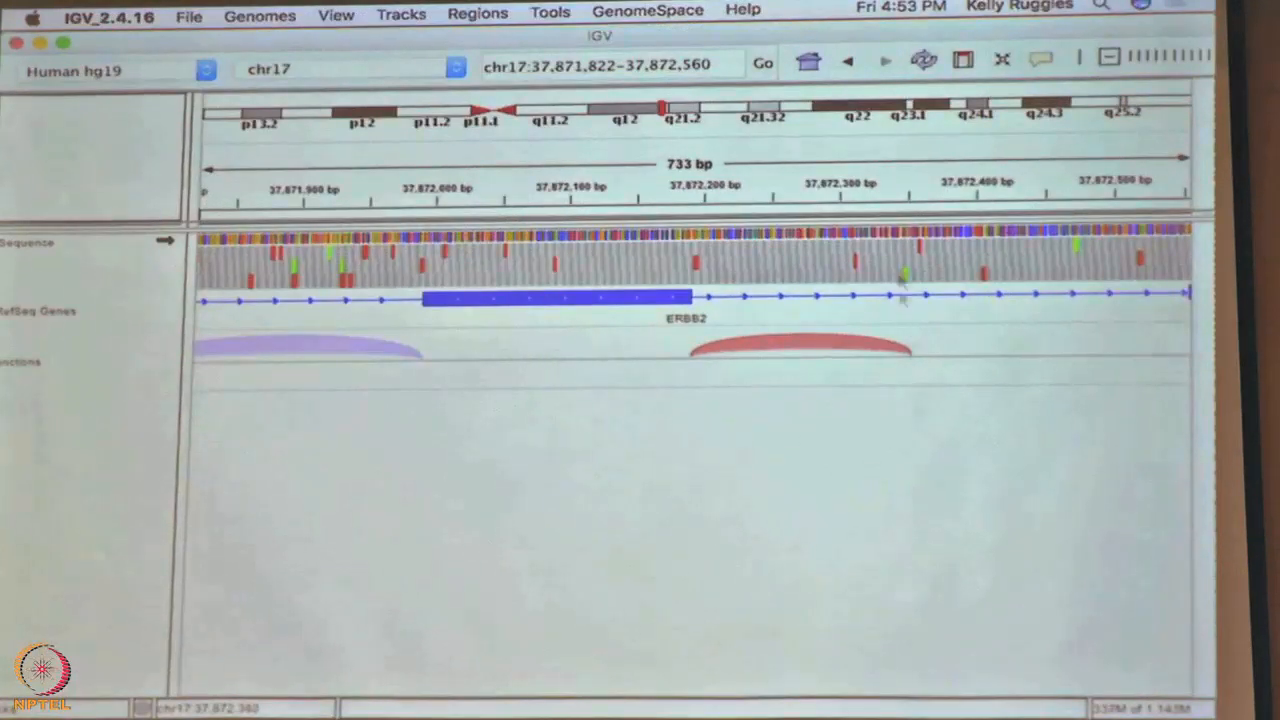